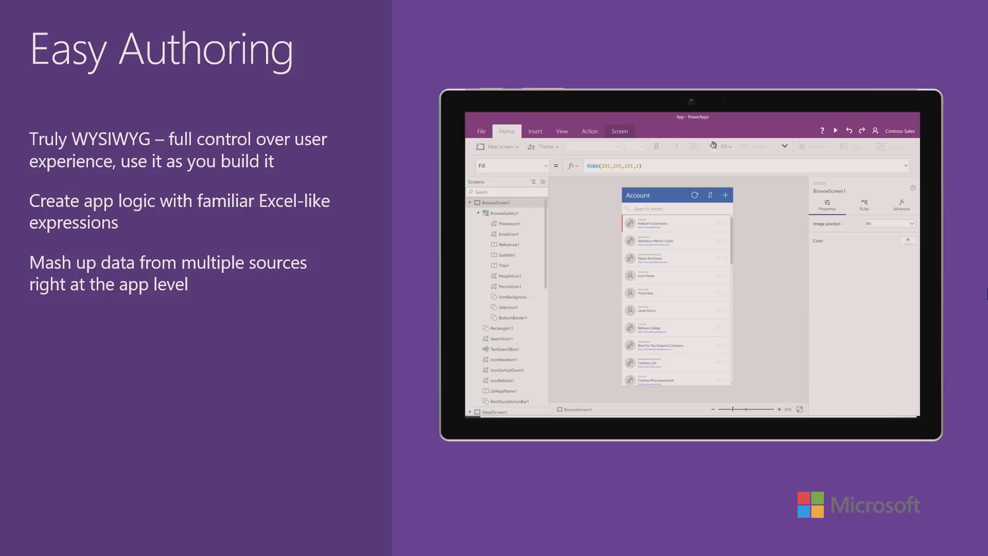
- Advance the slide show through the Connected data slide to the Cross-platform slide
key("right")
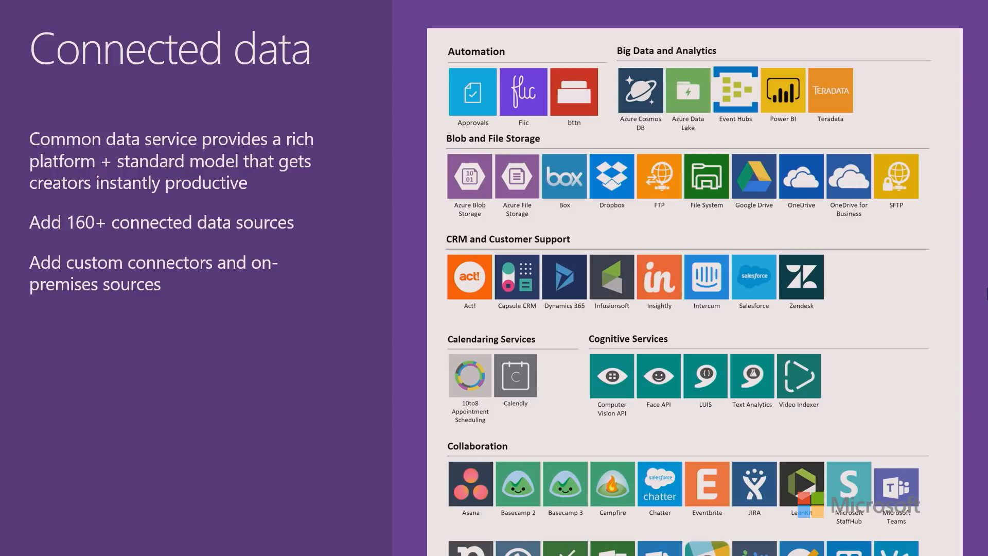
key("right")
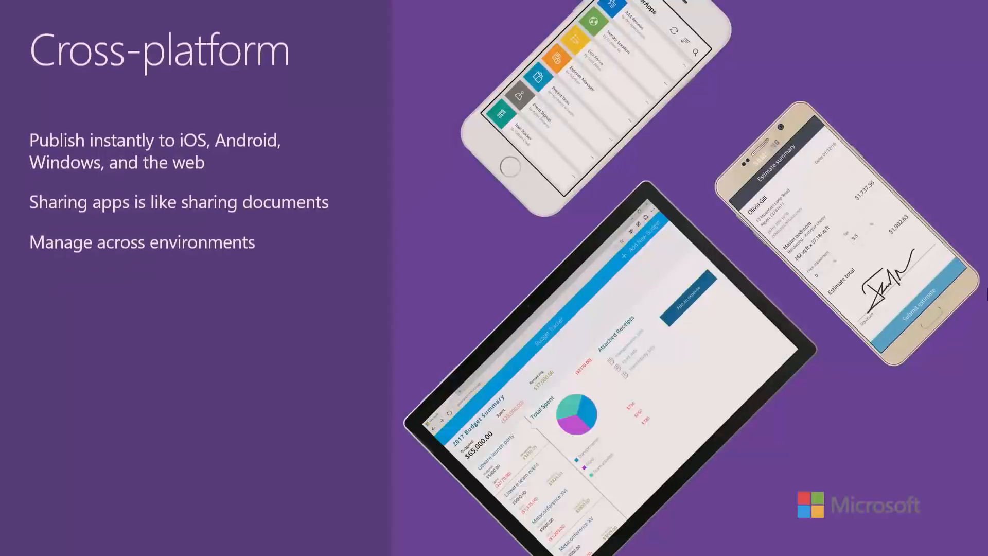